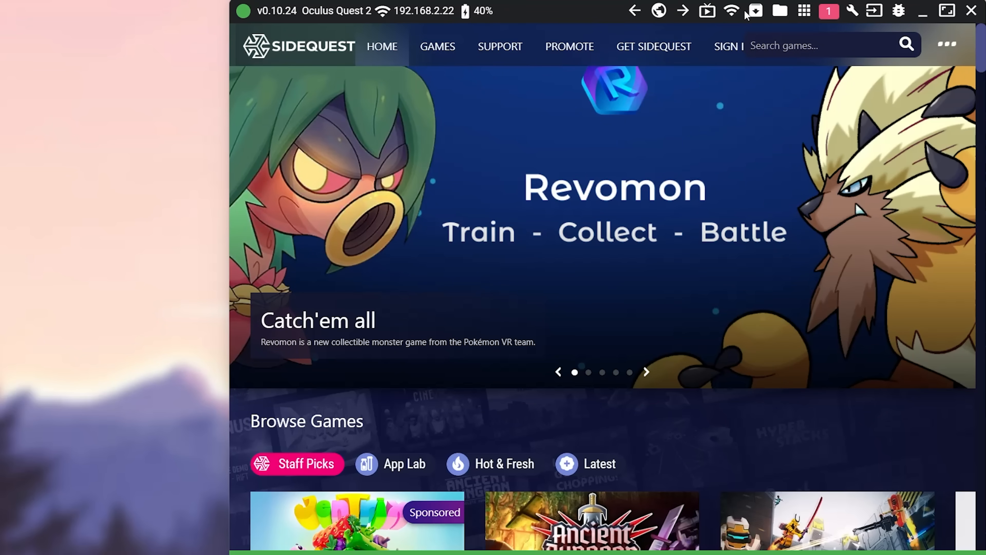
pyautogui.moveTo(359, 64)
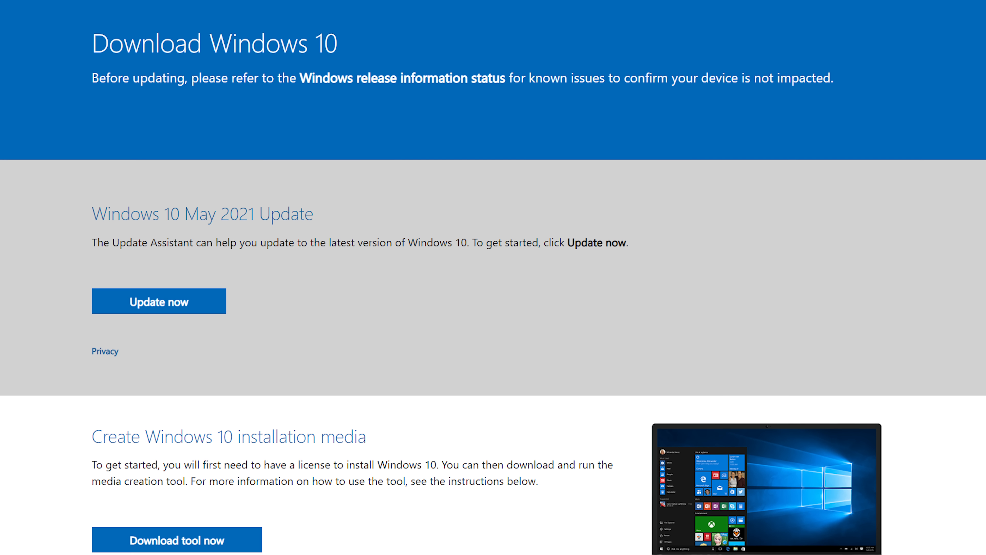
# Step: Scroll the Download Windows 10 page down to the installation media options
pyautogui.scroll(-3)
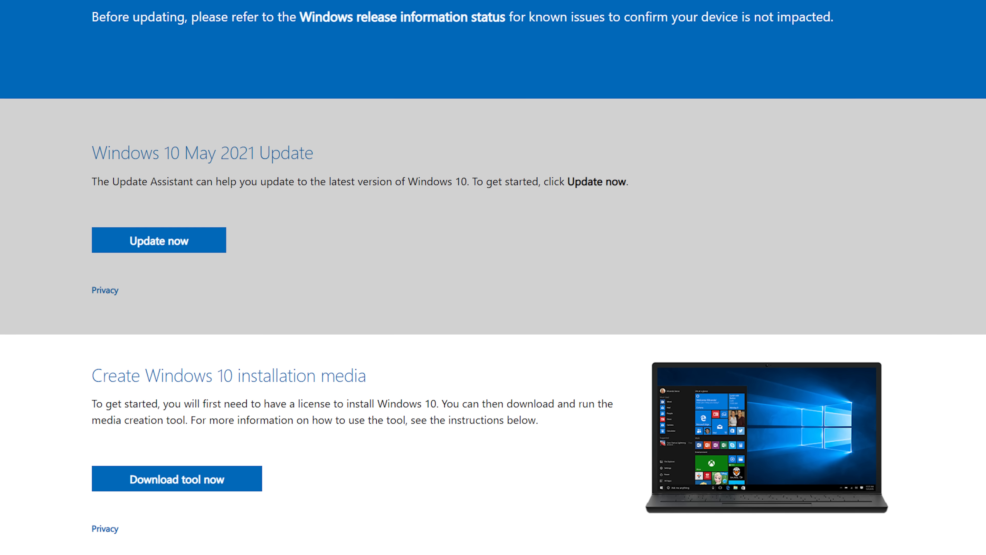
pyautogui.scroll(-3)
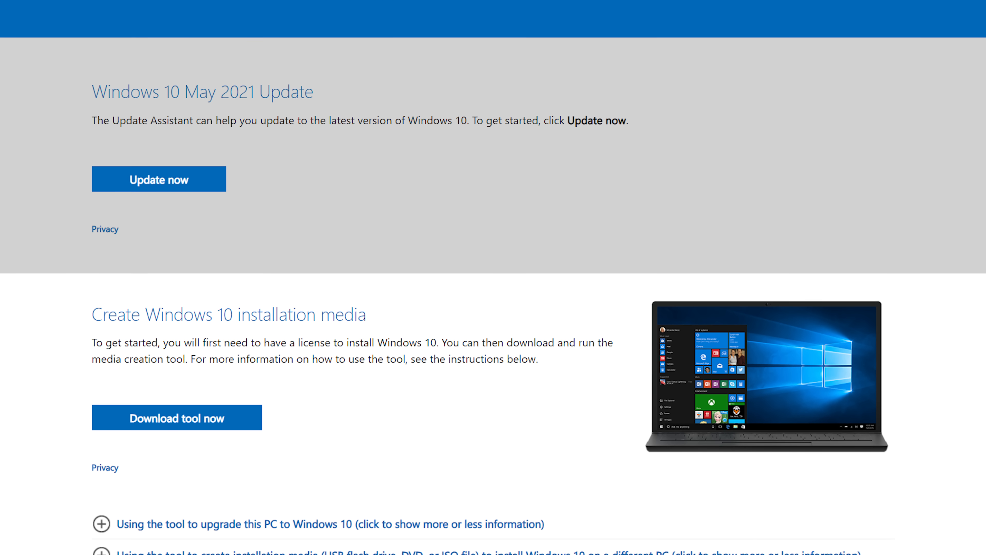
pyautogui.scroll(-3)
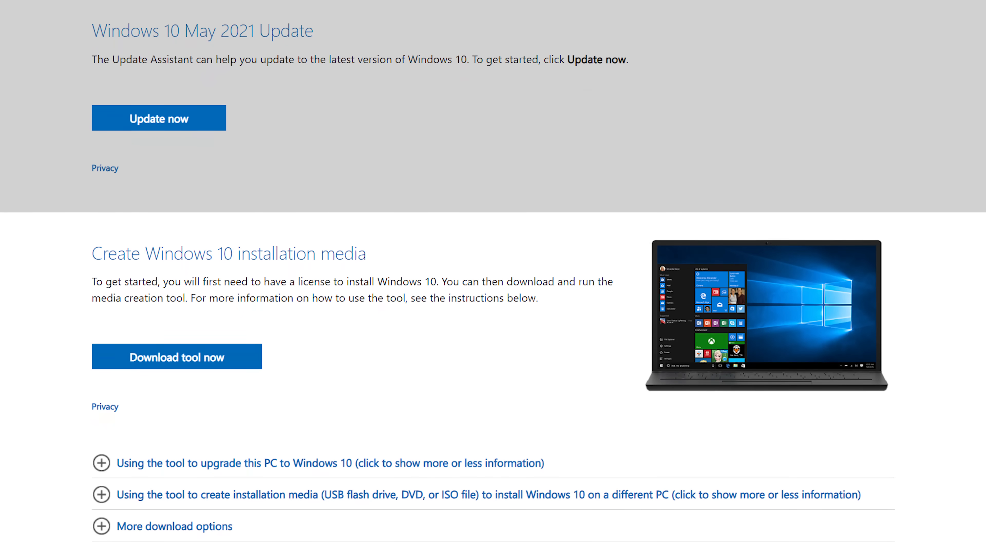
pyautogui.scroll(-3)
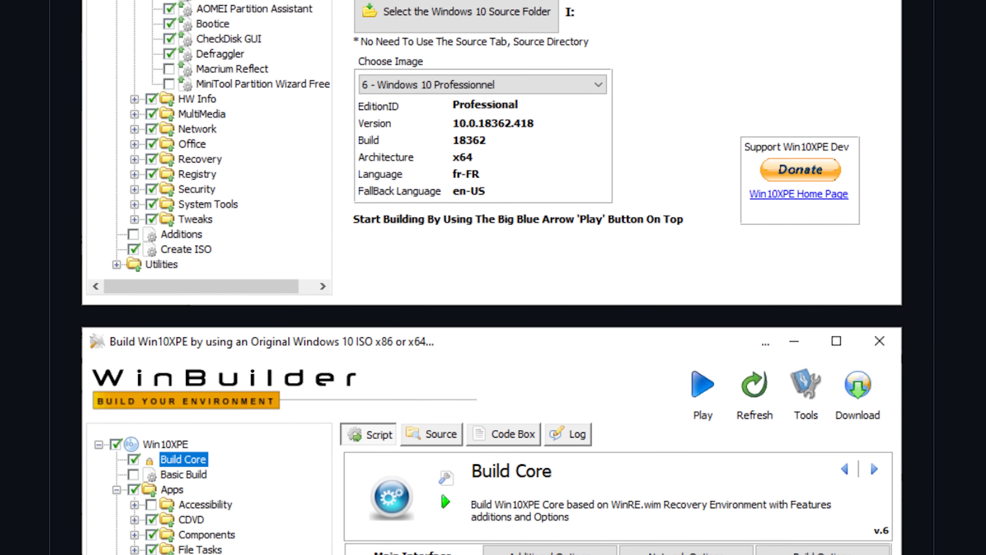
pyautogui.scroll(-3)
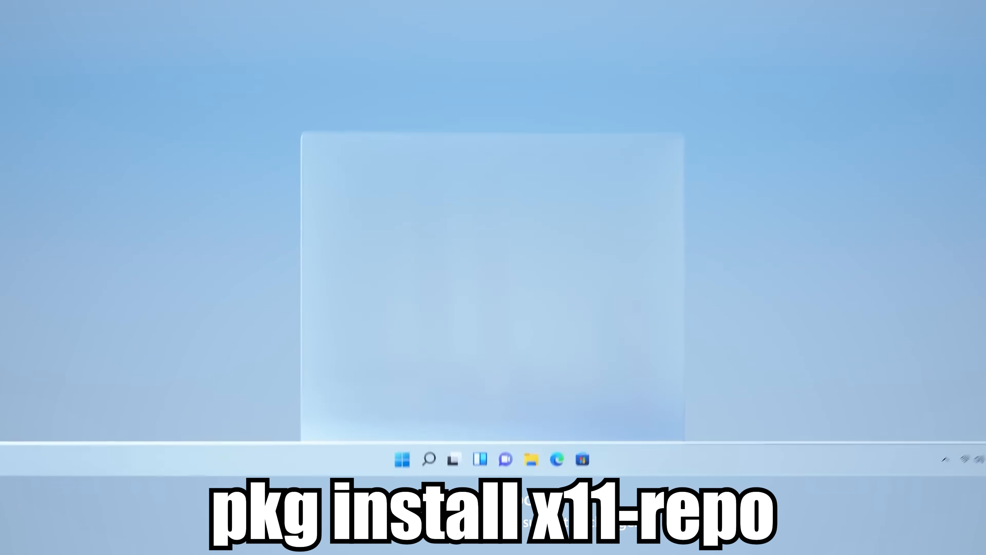
# Step: Play the Windows 11 clip showing the desktop with its centred taskbar
pyautogui.click(401, 459)
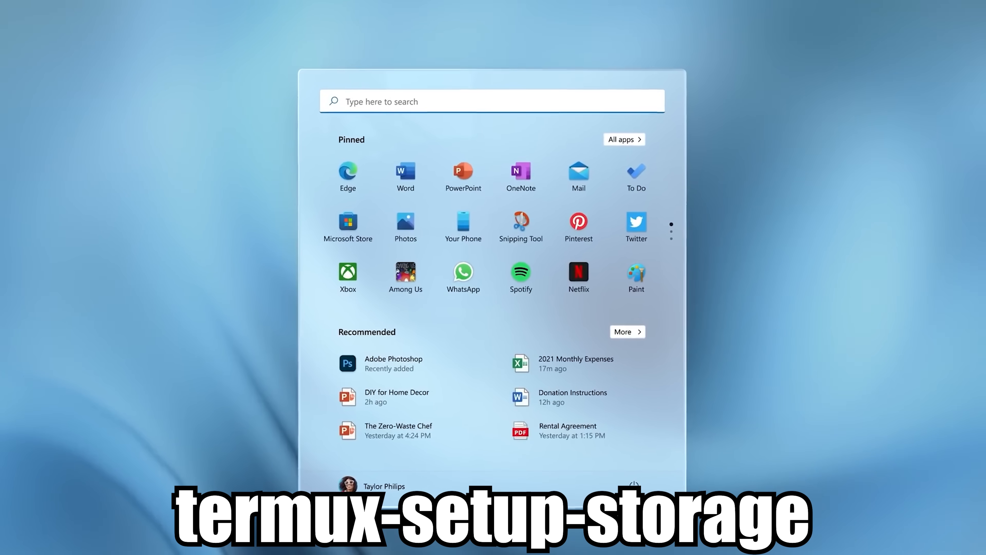
# Step: Search for 'settings' in the Windows 11 Start menu search demo
pyautogui.click(493, 101)
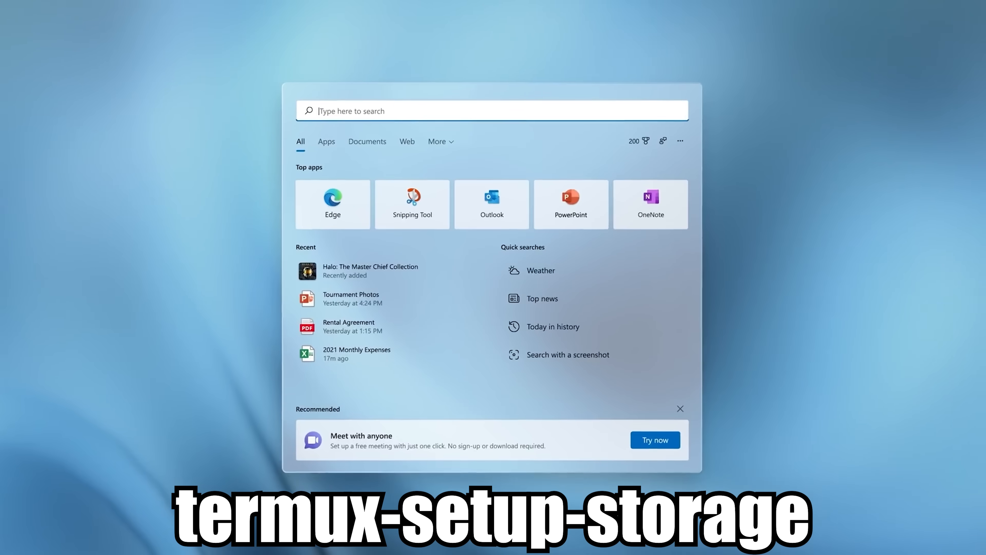
pyautogui.write('settings')
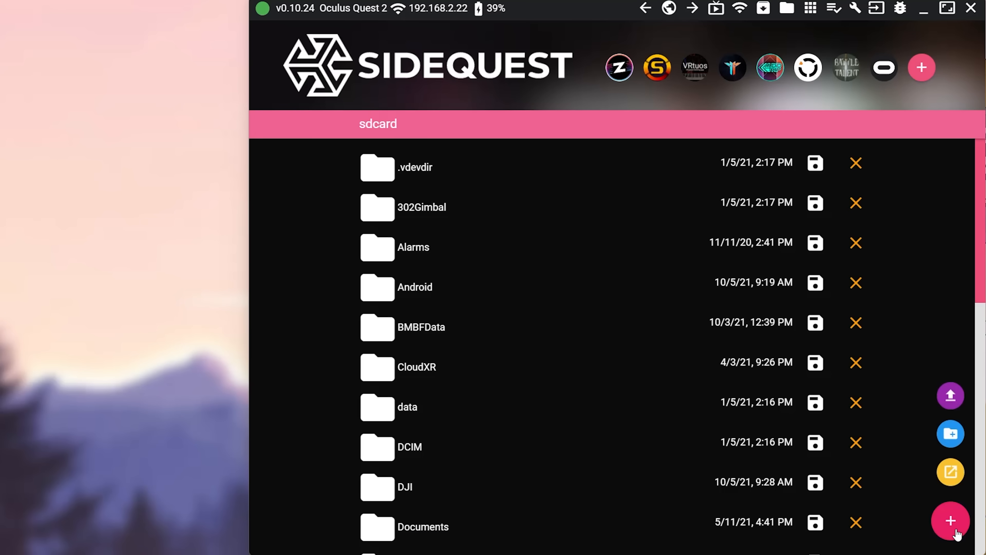
# Step: Create a new folder named Win10 in the headset's sdcard storage
pyautogui.click(950, 434)
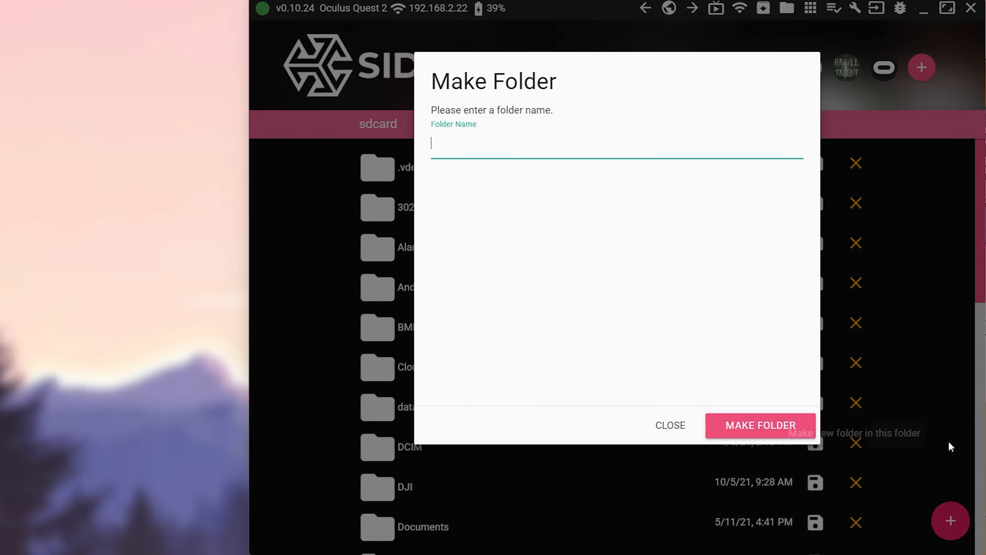
pyautogui.write('Win10')
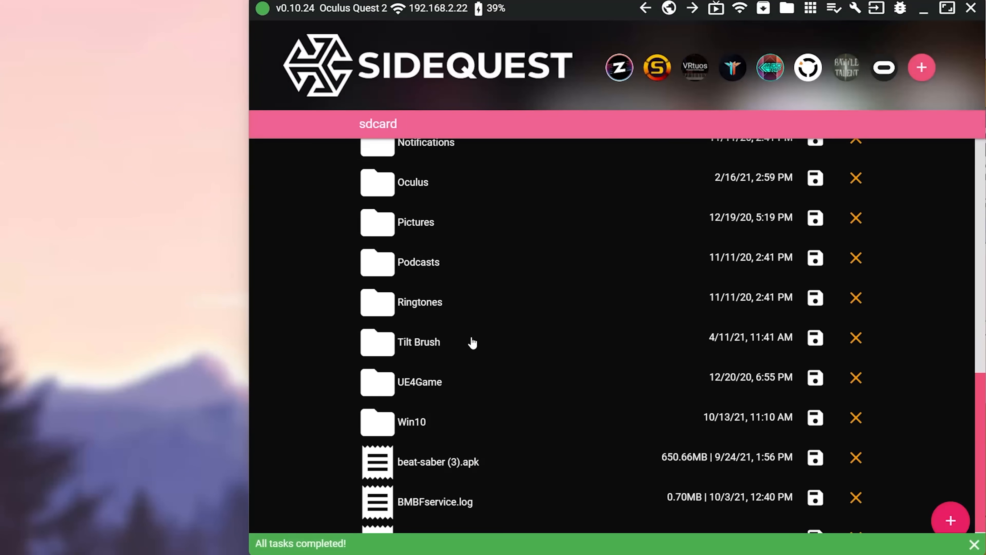
pyautogui.click(412, 421)
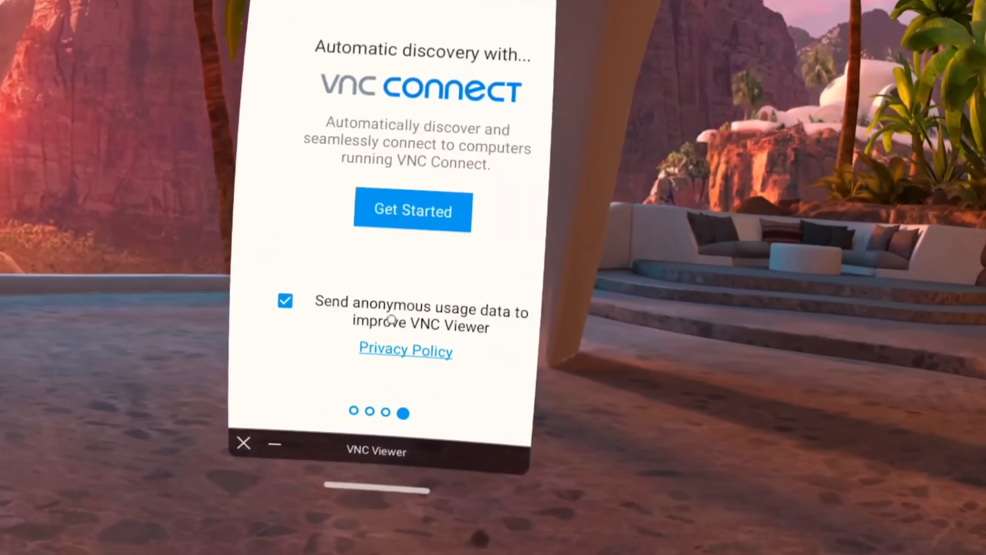
# Step: Finish the intro with Get Started and reach the empty address book
pyautogui.click(412, 210)
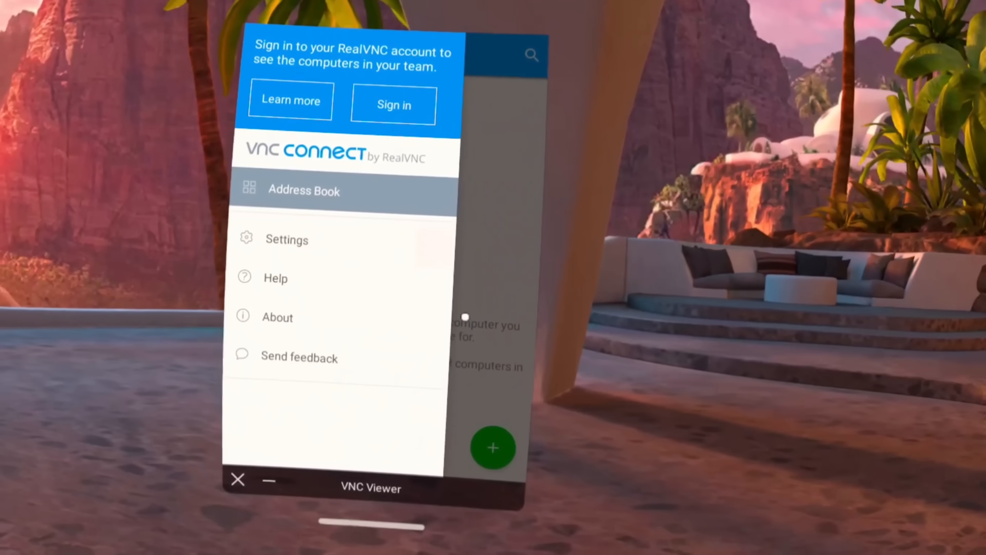
# Step: Create a saved connection named Win10 at address 127.0.0.1:2
pyautogui.click(493, 447)
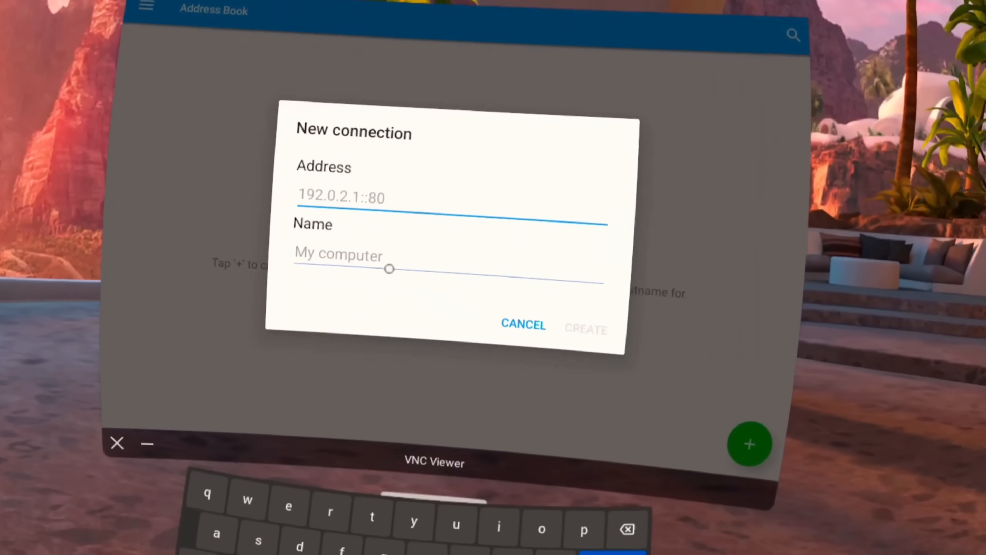
pyautogui.write('1')
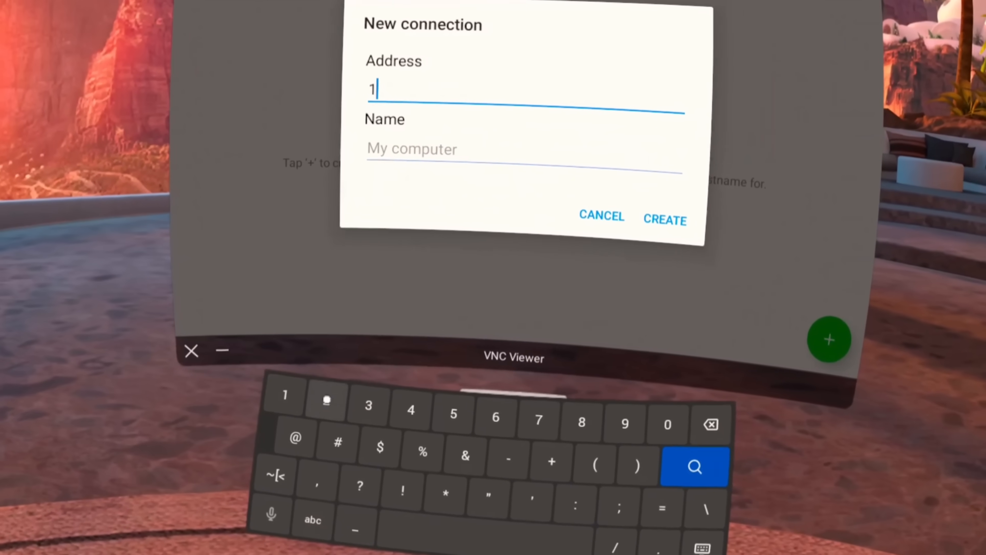
pyautogui.write('27.0.0.1:2')
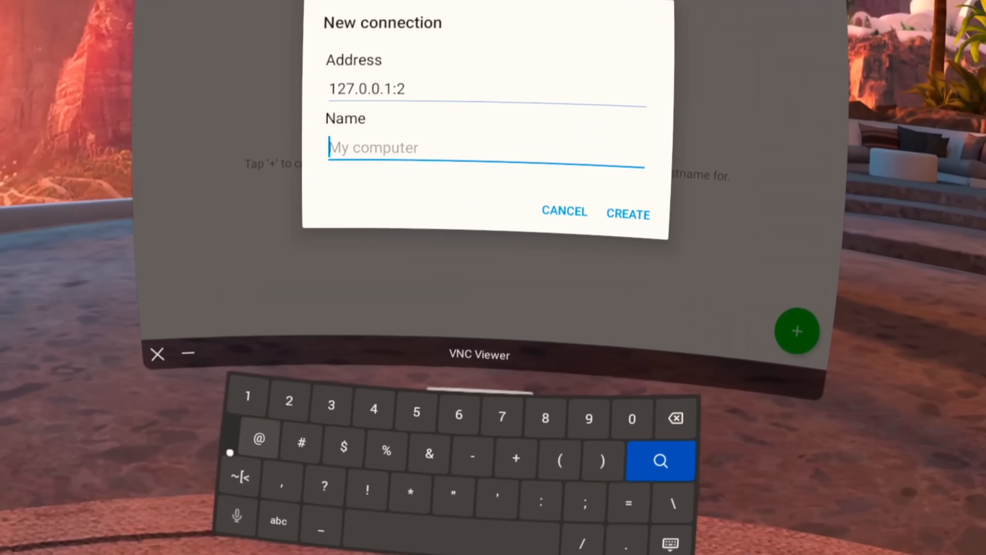
pyautogui.click(628, 214)
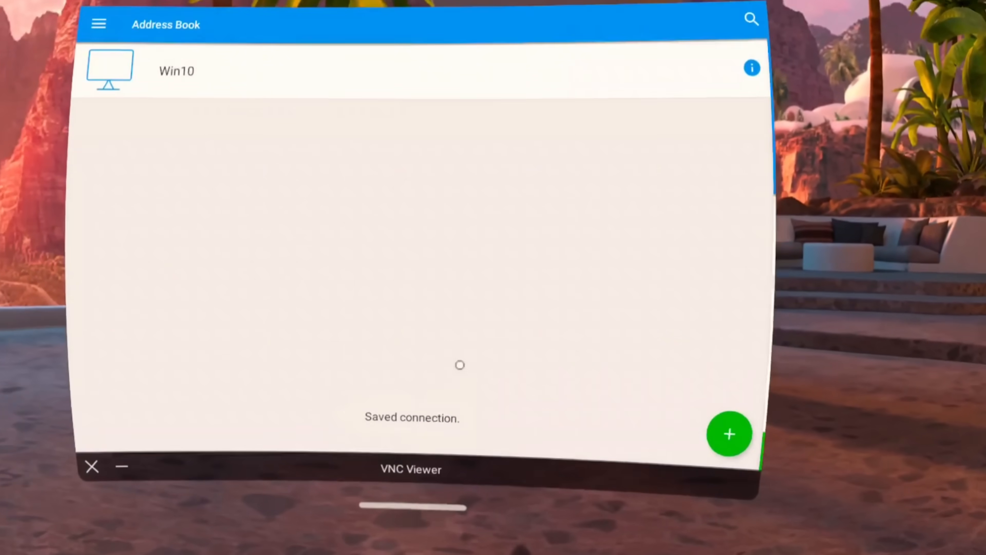
# Step: Connect to the Win10 entry and skip the first-time gesture tutorial
pyautogui.click(177, 70)
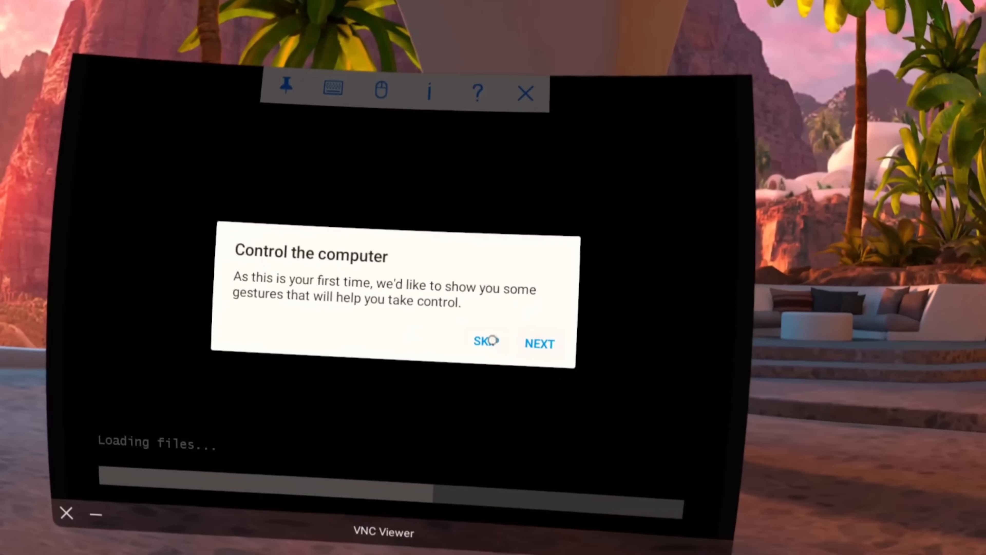
pyautogui.click(484, 344)
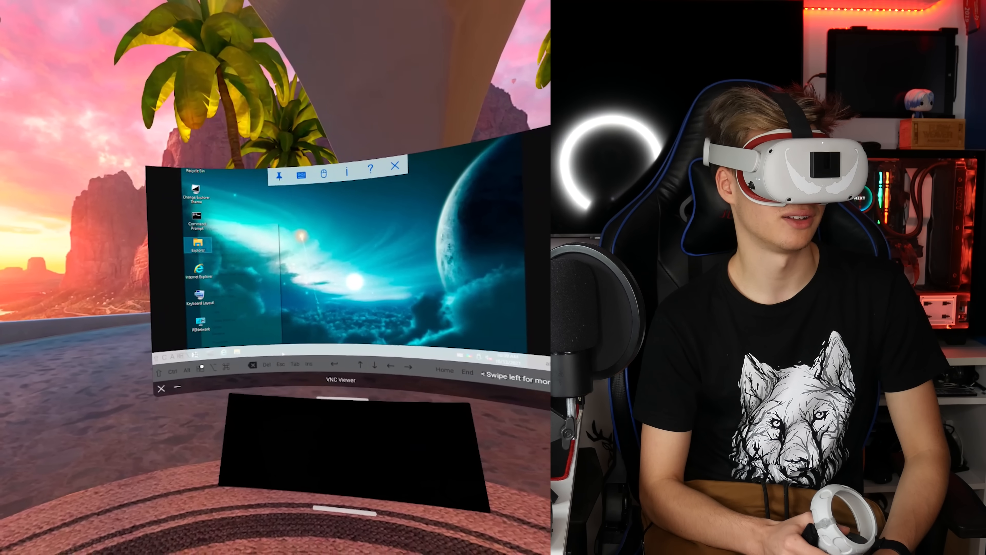
# Step: Interact with the booted Windows 10 desktop in the remote session
pyautogui.rightClick(197, 227)
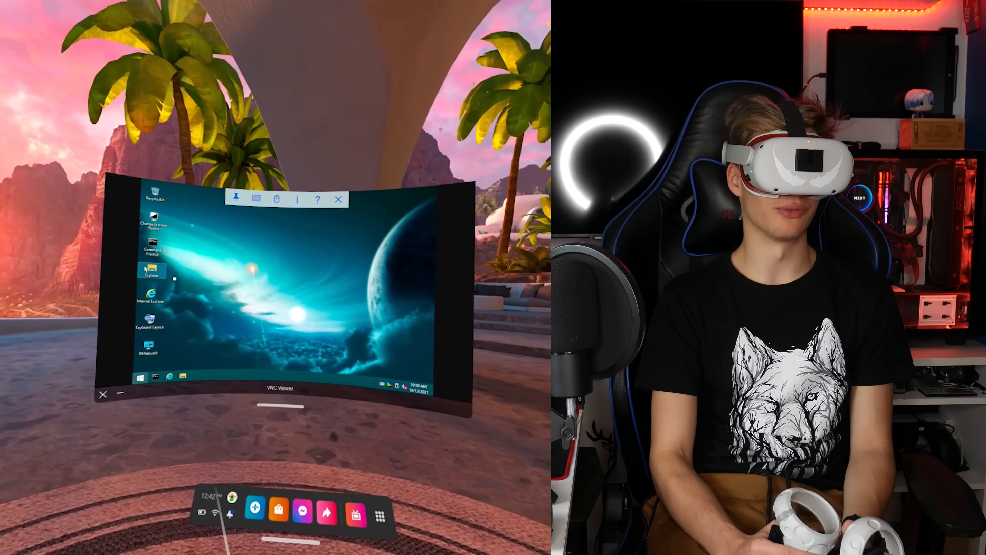
# Step: Disconnect the remote session and return to the address book with Win10
pyautogui.click(133, 379)
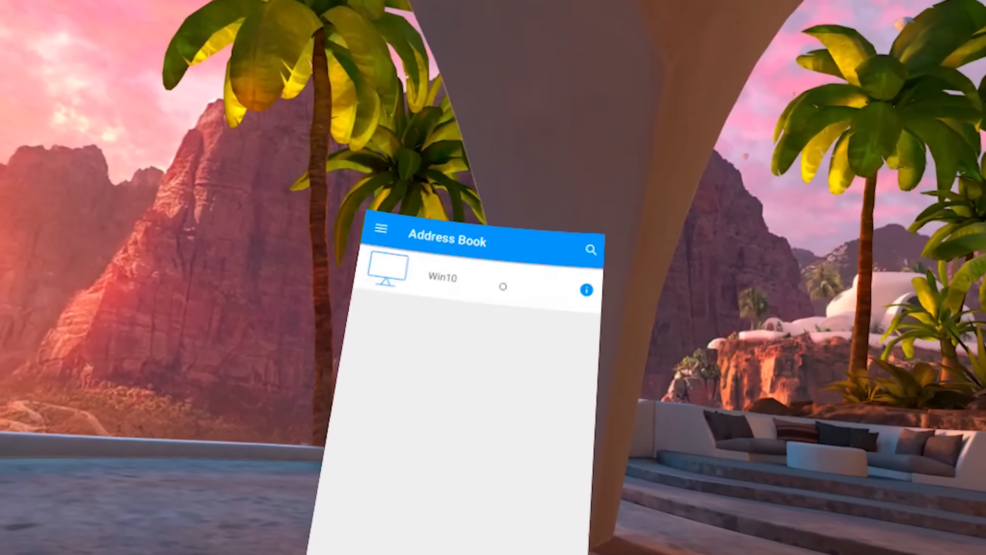
pyautogui.click(444, 278)
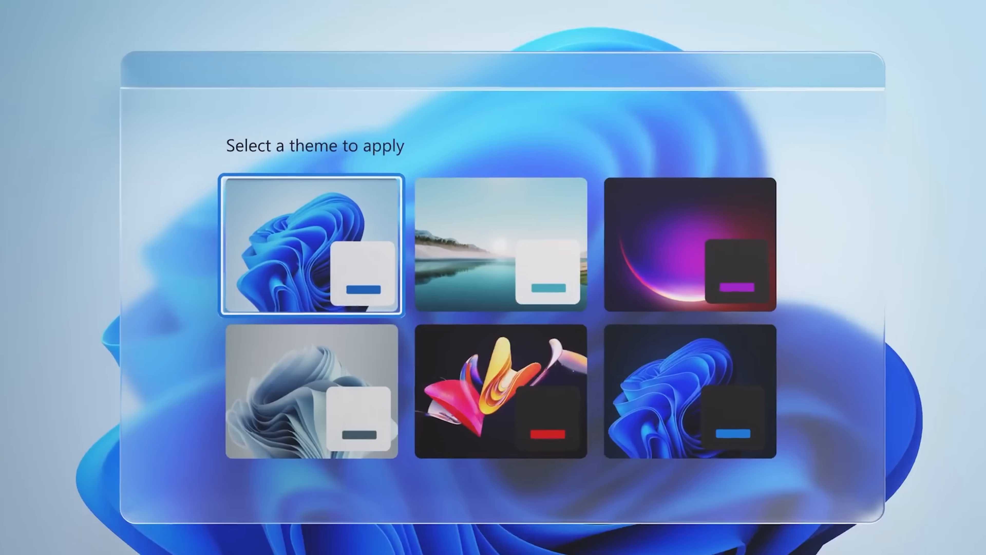
pyautogui.click(690, 391)
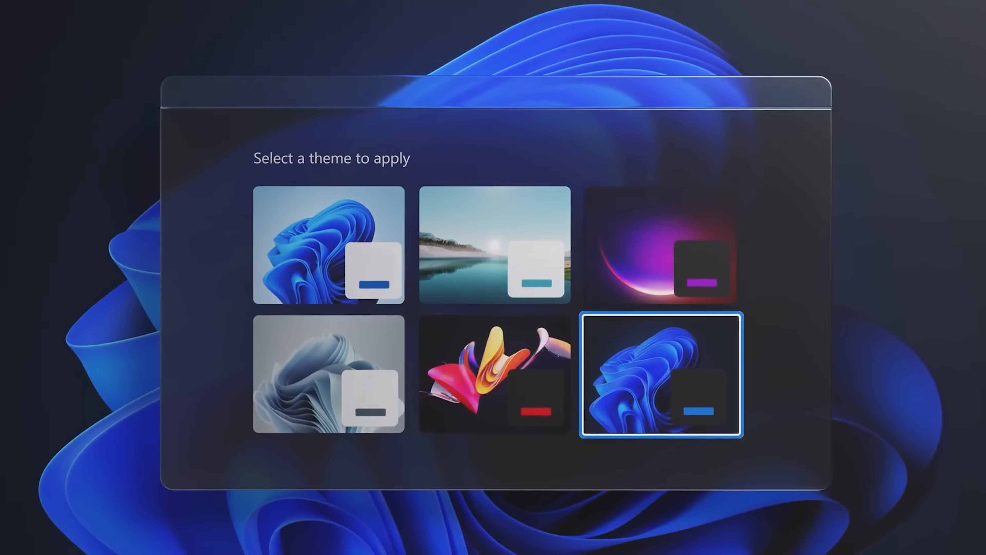